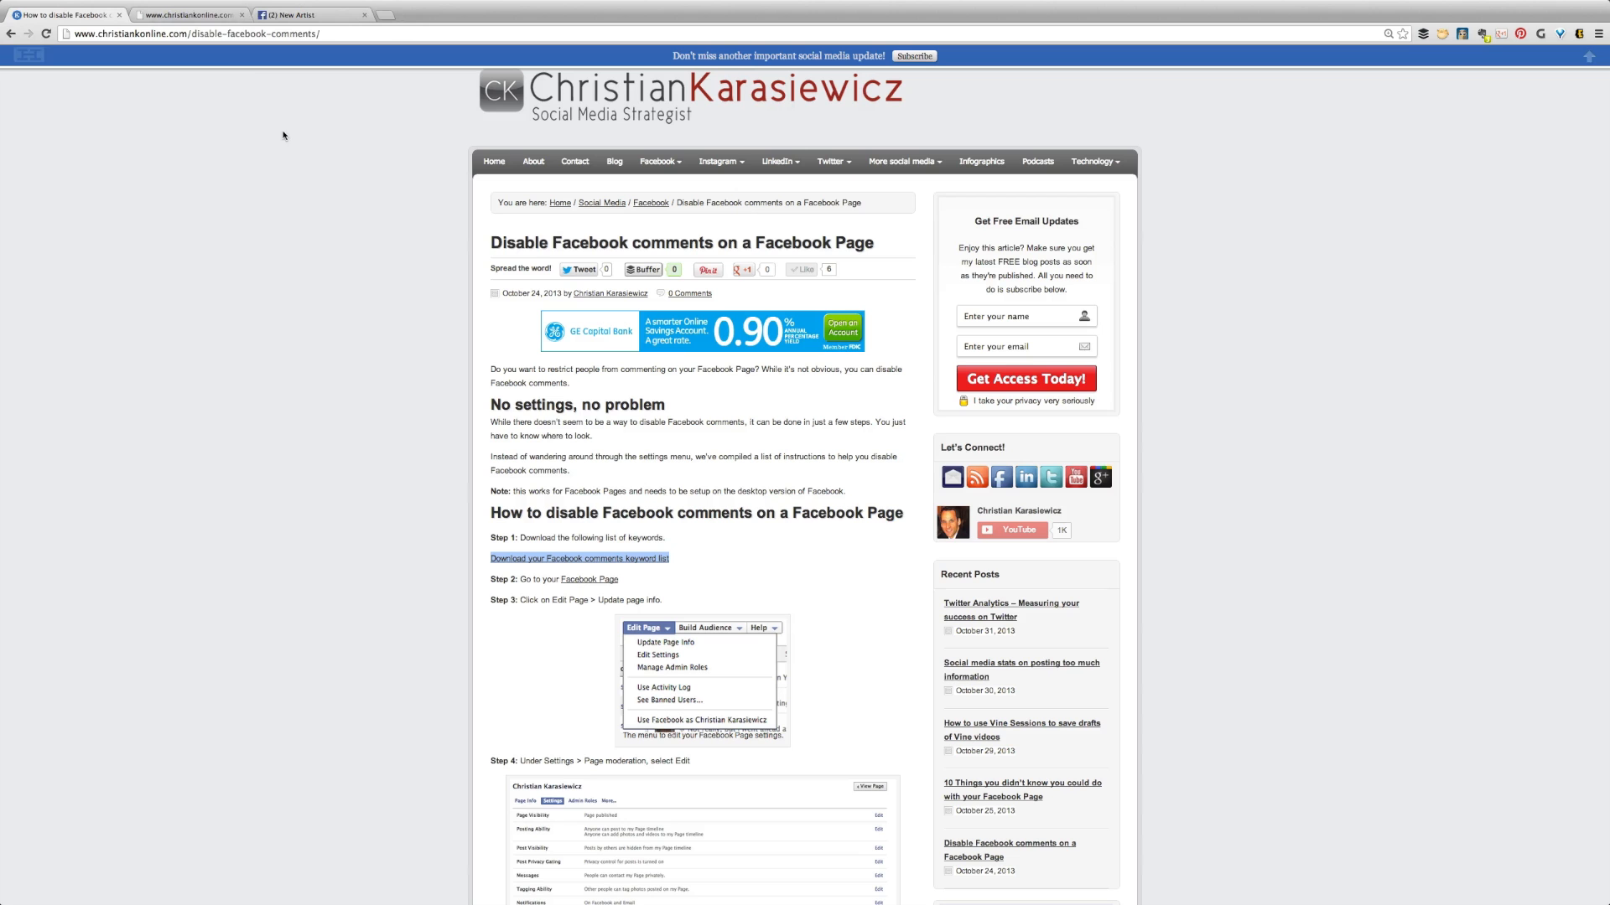
# - Copy the full downloadable comment keyword list from the blog and return to the Facebook page
pyautogui.click(580, 559)
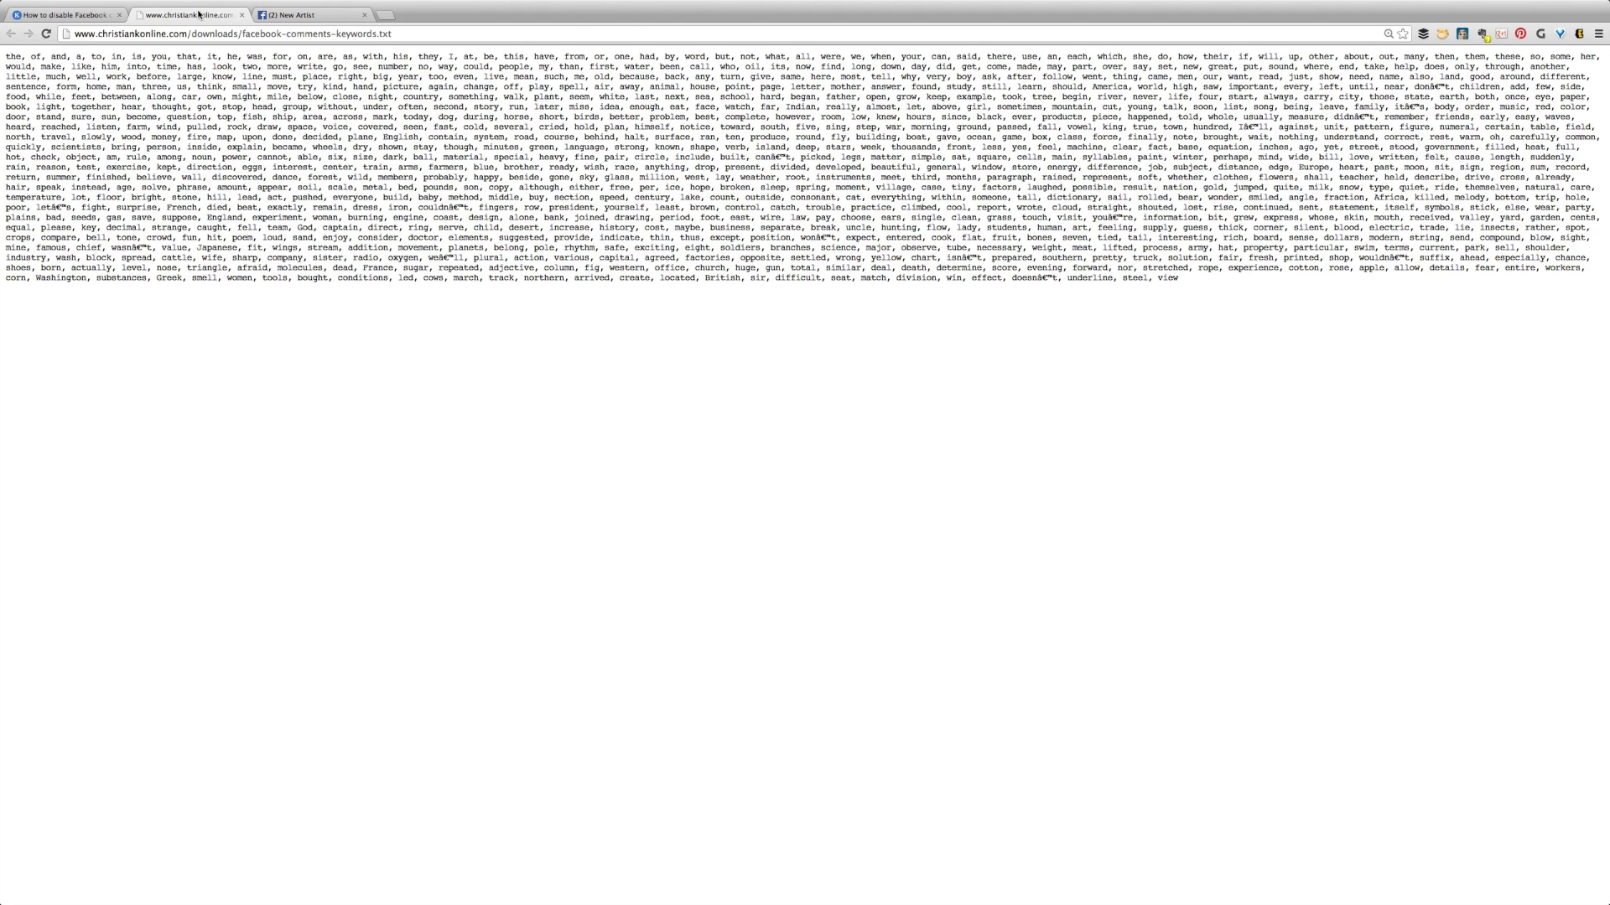
pyautogui.press('ctrl+a')
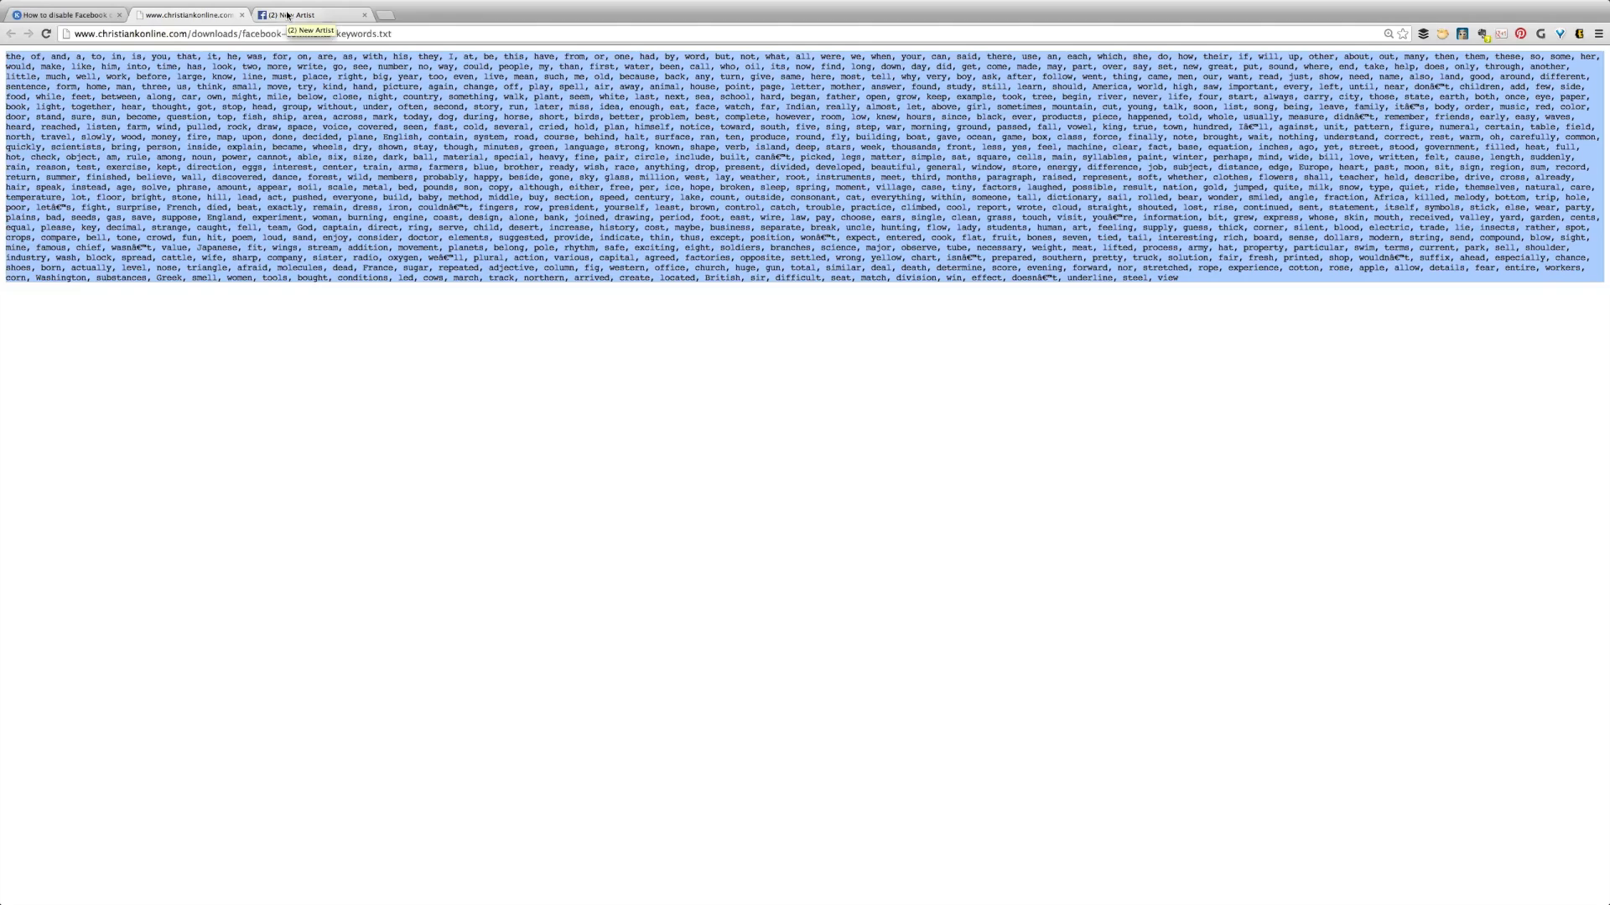
pyautogui.click(308, 15)
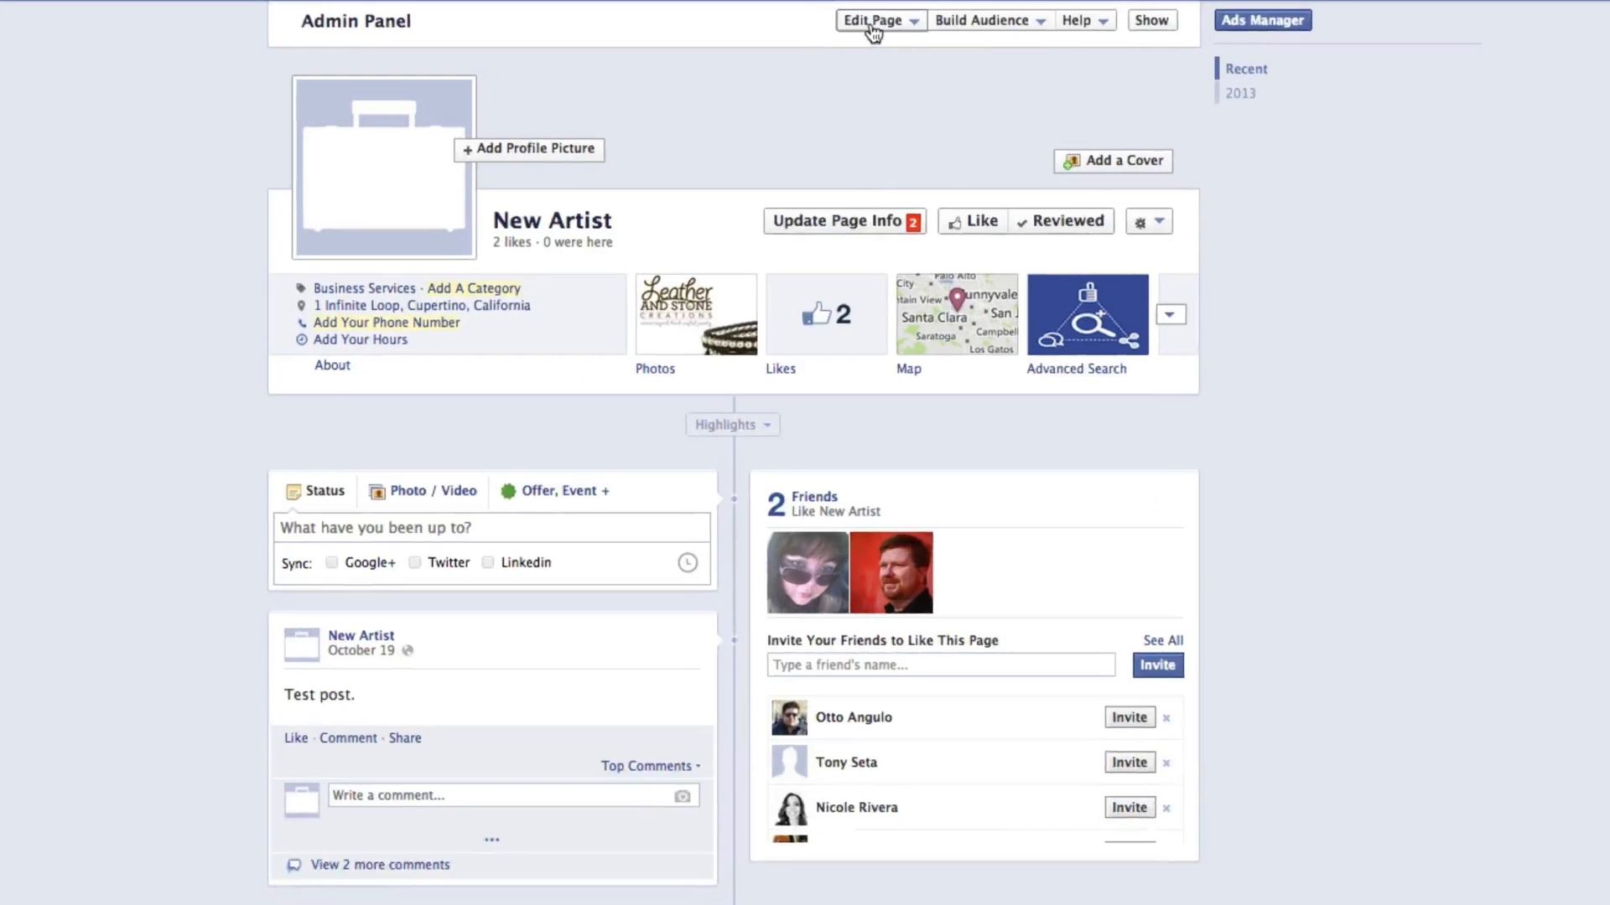
# - Paste the keyword list into the New Artist page's Page Moderation blocked words and save it
pyautogui.click(873, 20)
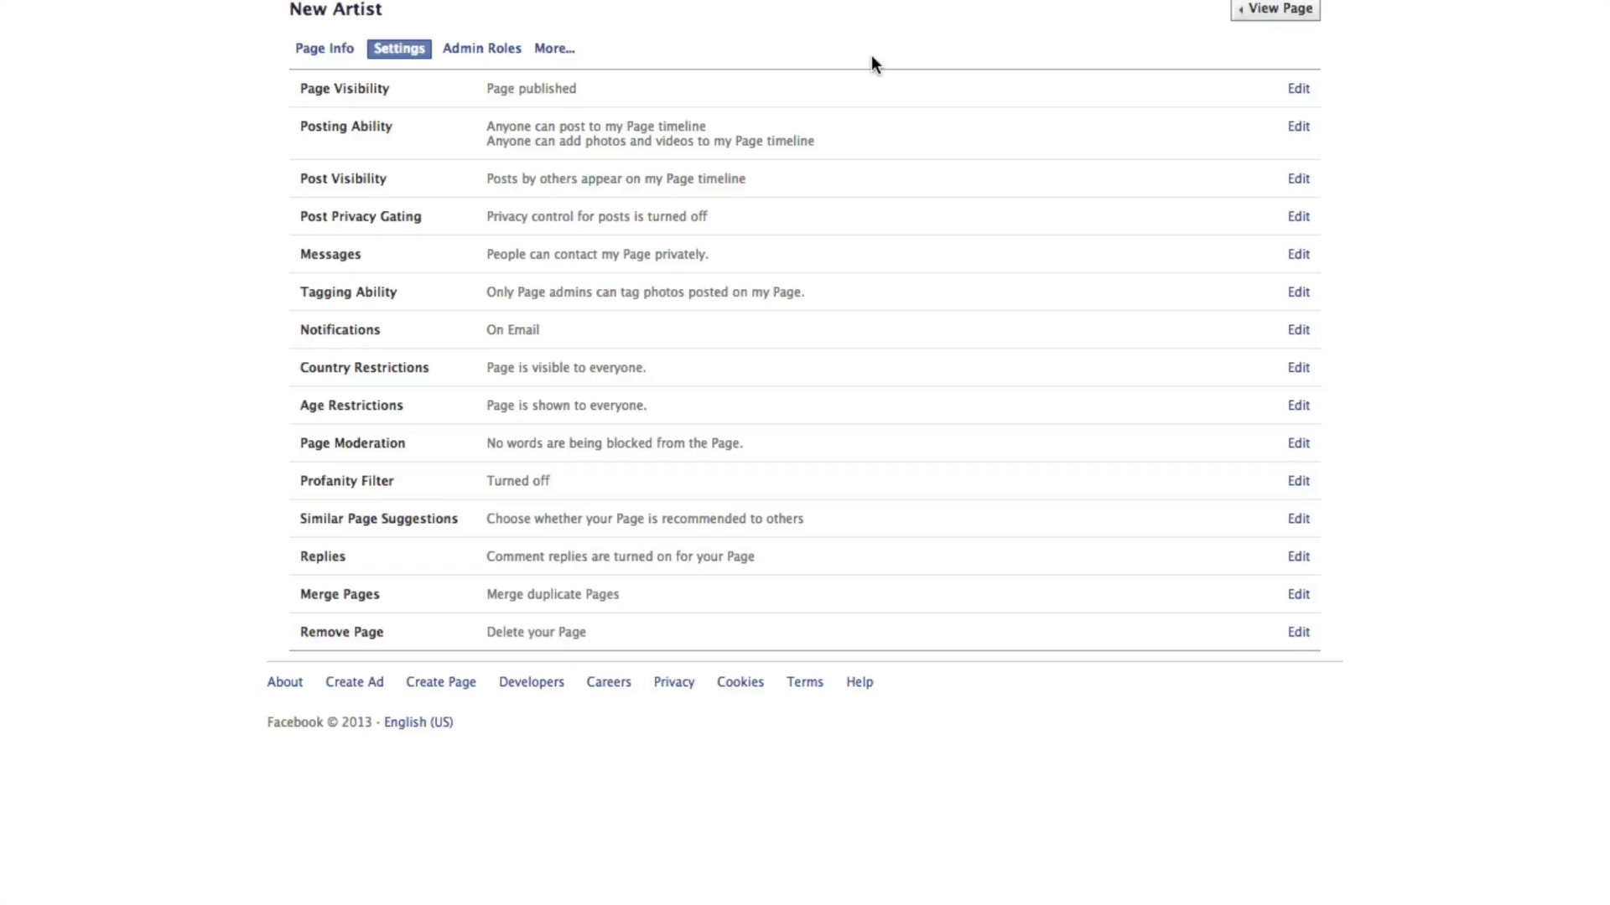
pyautogui.moveTo(761, 476)
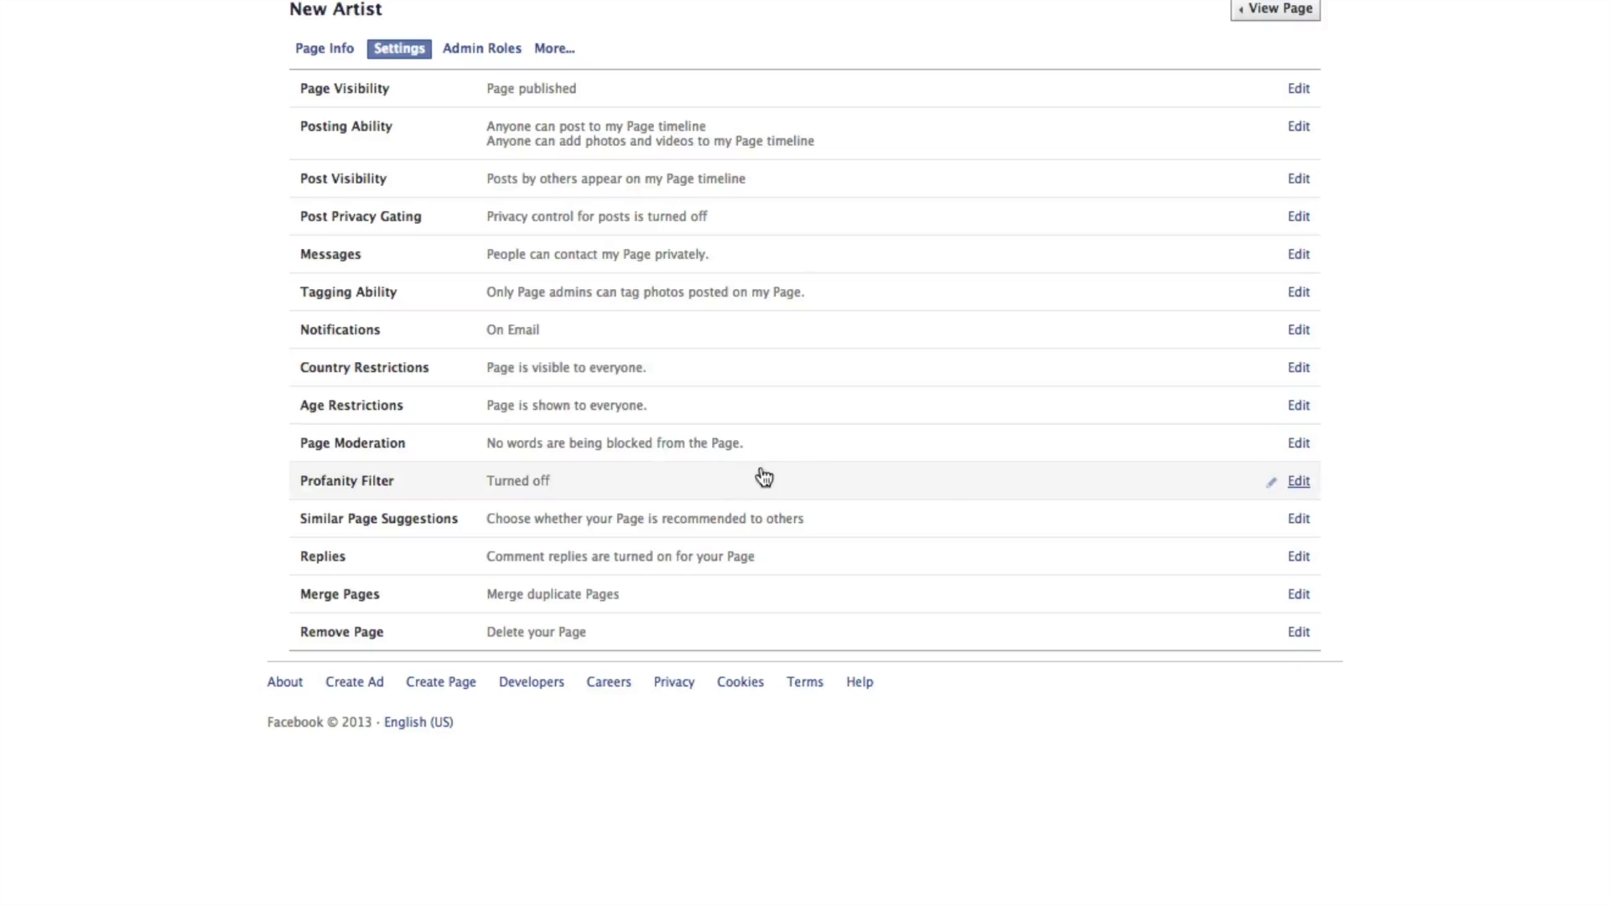
pyautogui.moveTo(1298, 442)
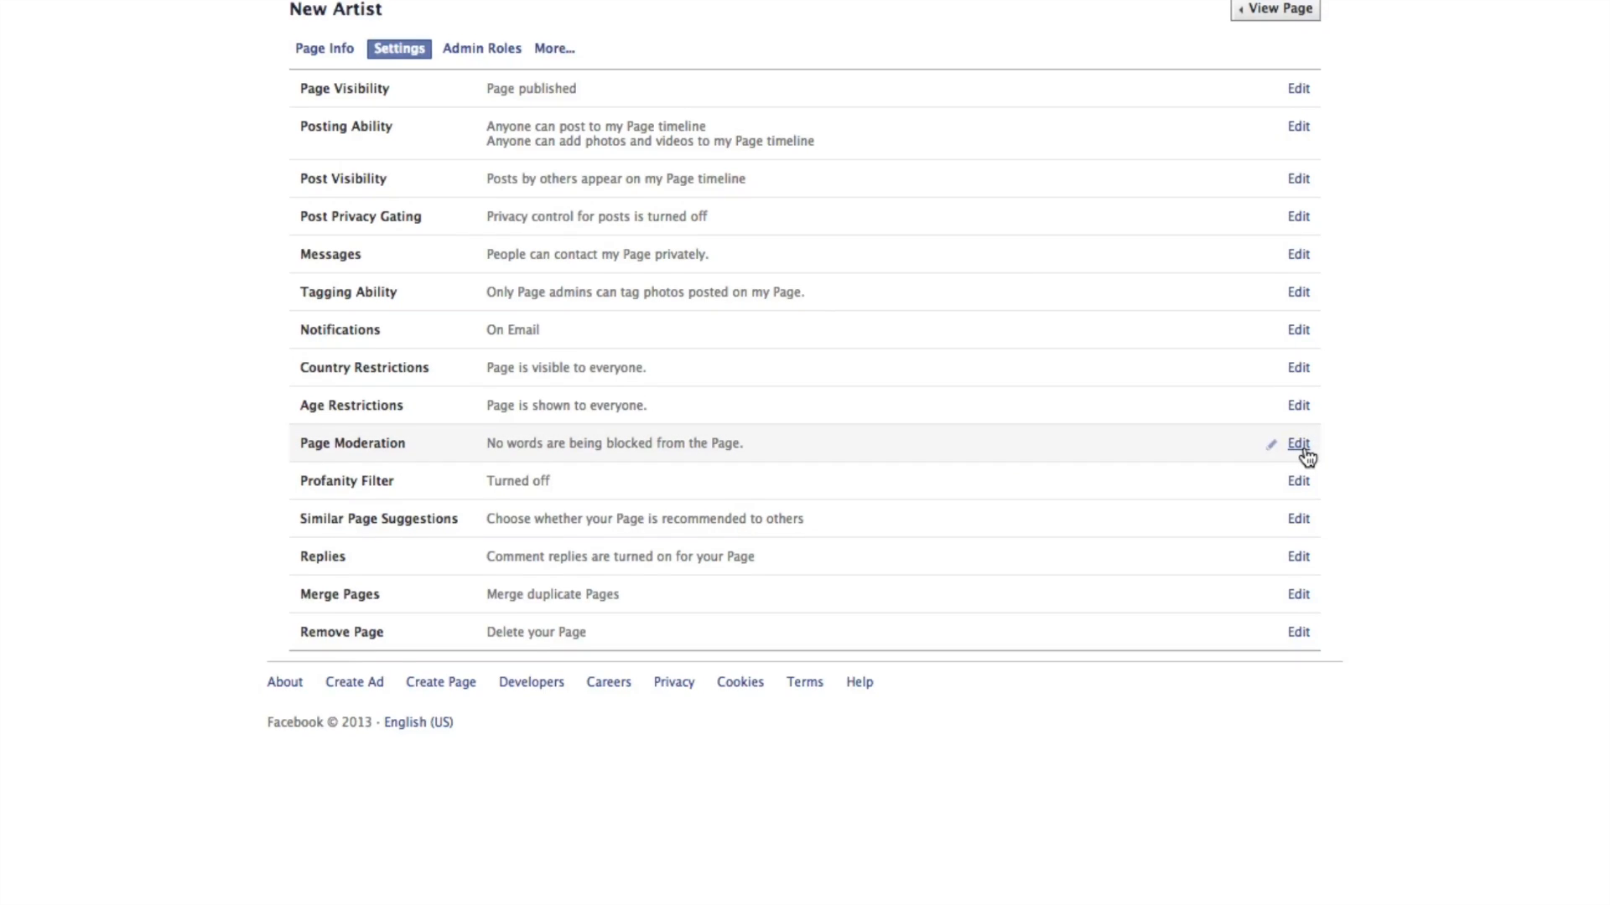
pyautogui.click(1297, 443)
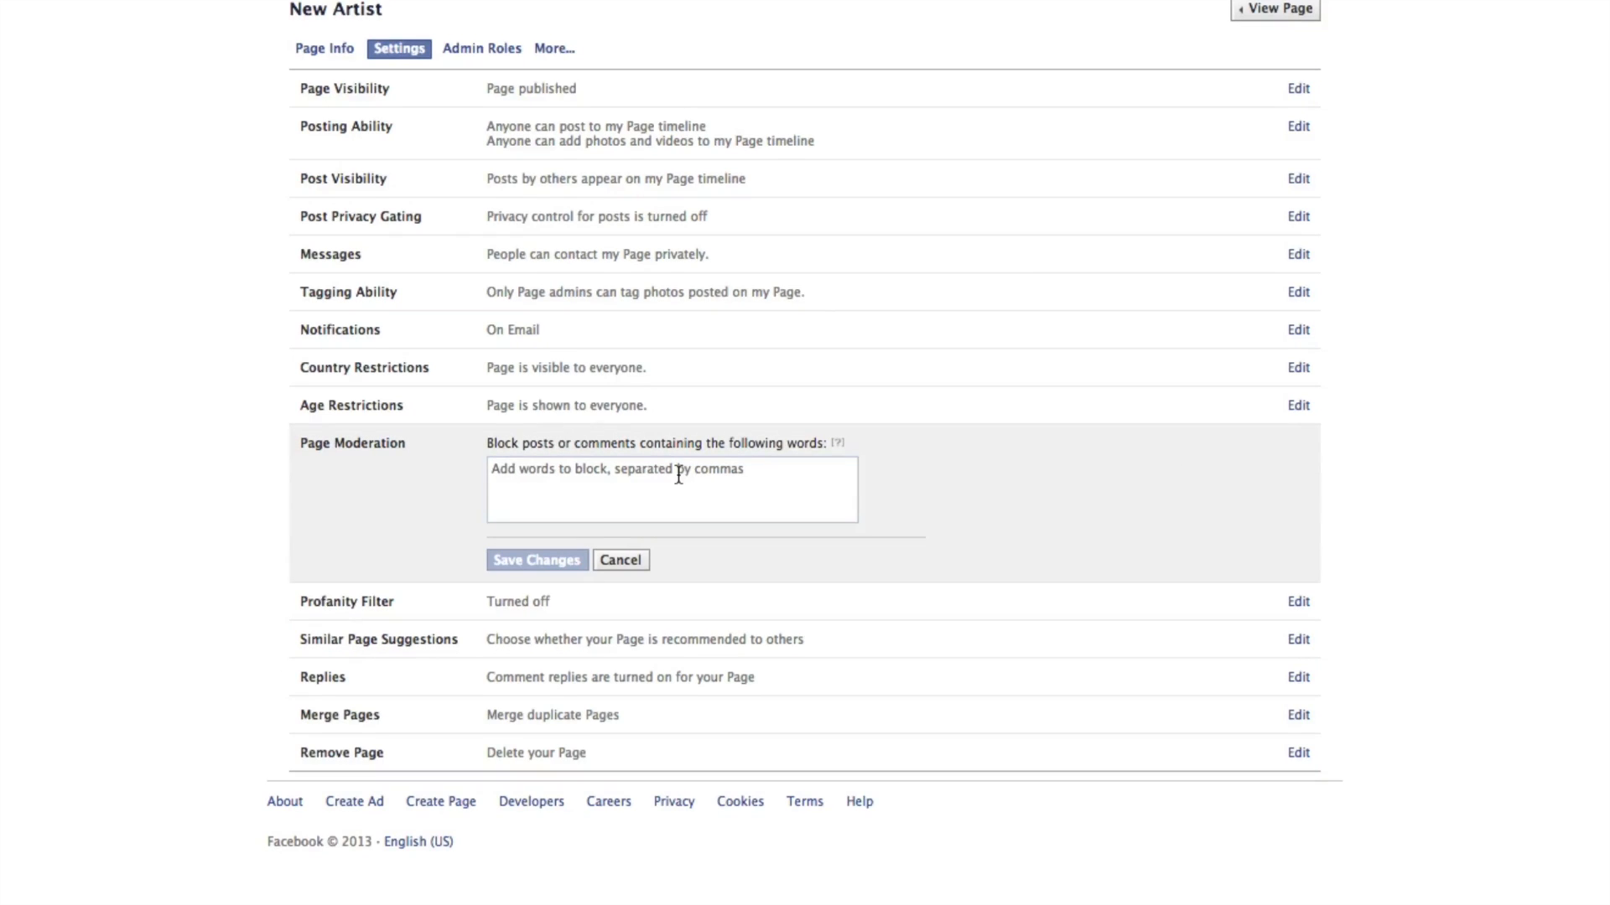
pyautogui.write("workers,corn,washington,substances,greek,smell,women,tools,bought,conditions,led,cows,march,track,northern,arrived,create,located,british,sir,difficult,seat,match,division,win,effect,doesn't,underline,steel,view")
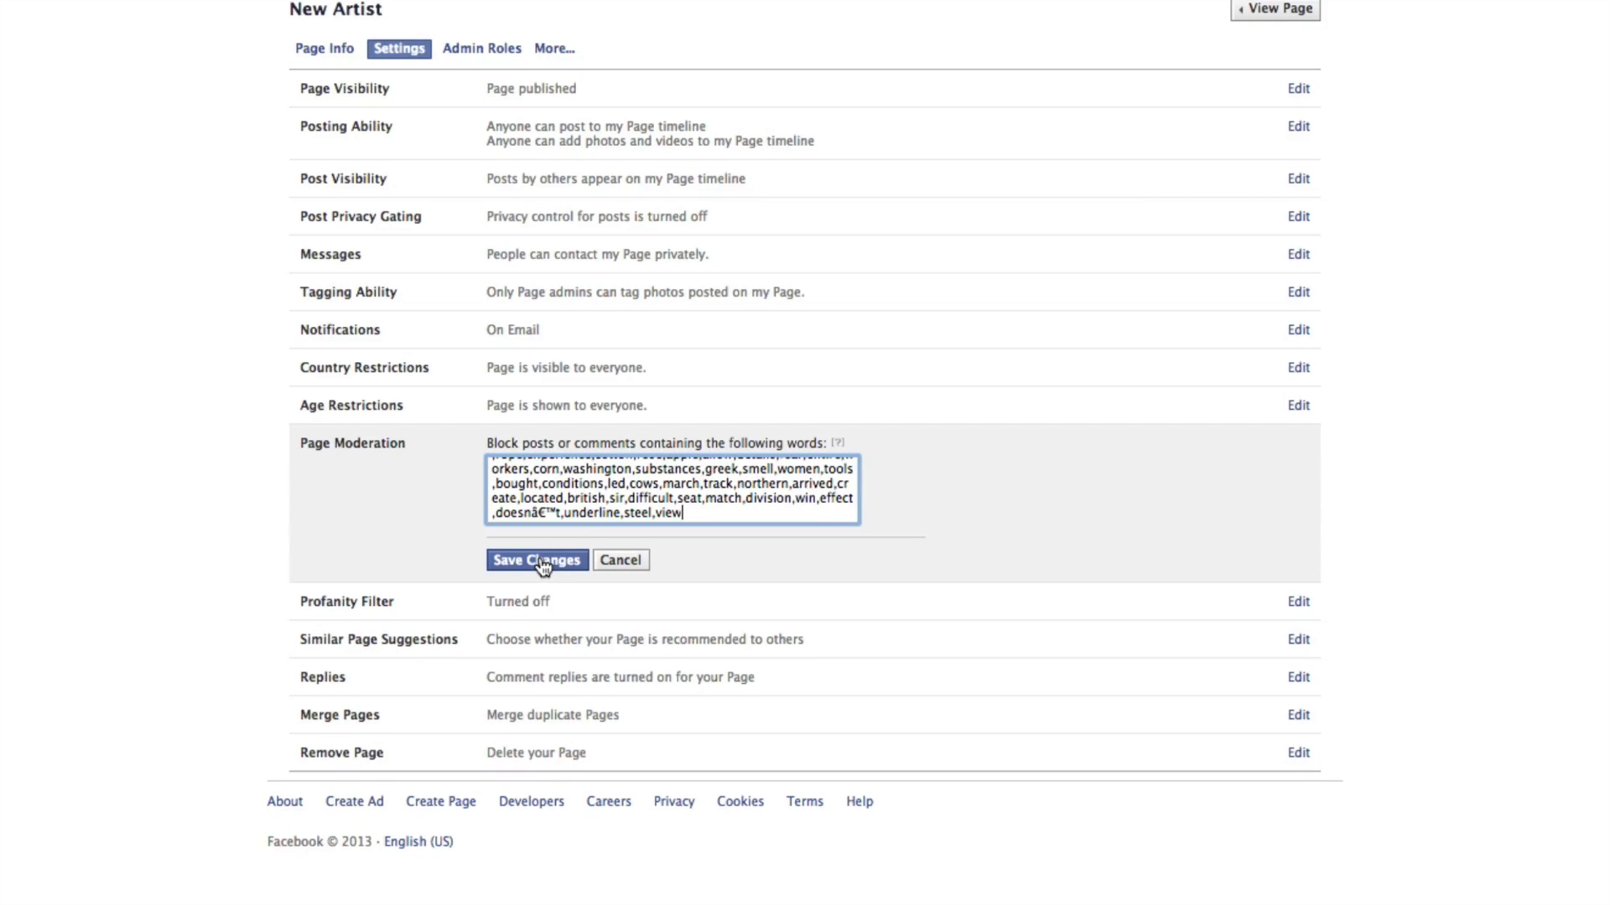
pyautogui.click(536, 560)
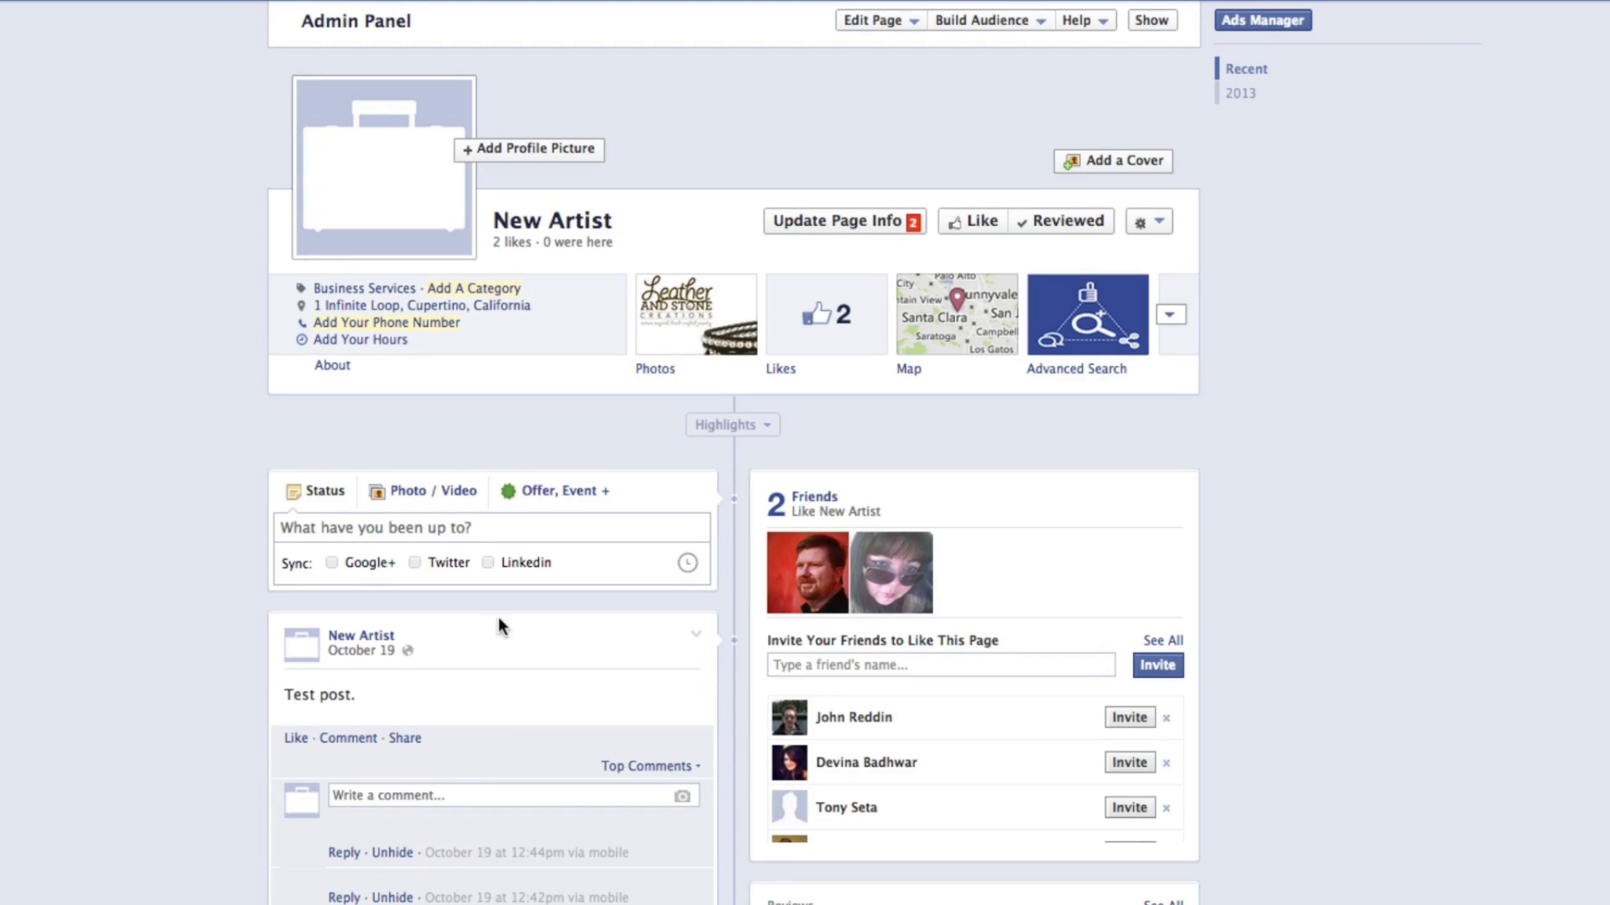
pyautogui.moveTo(533, 664)
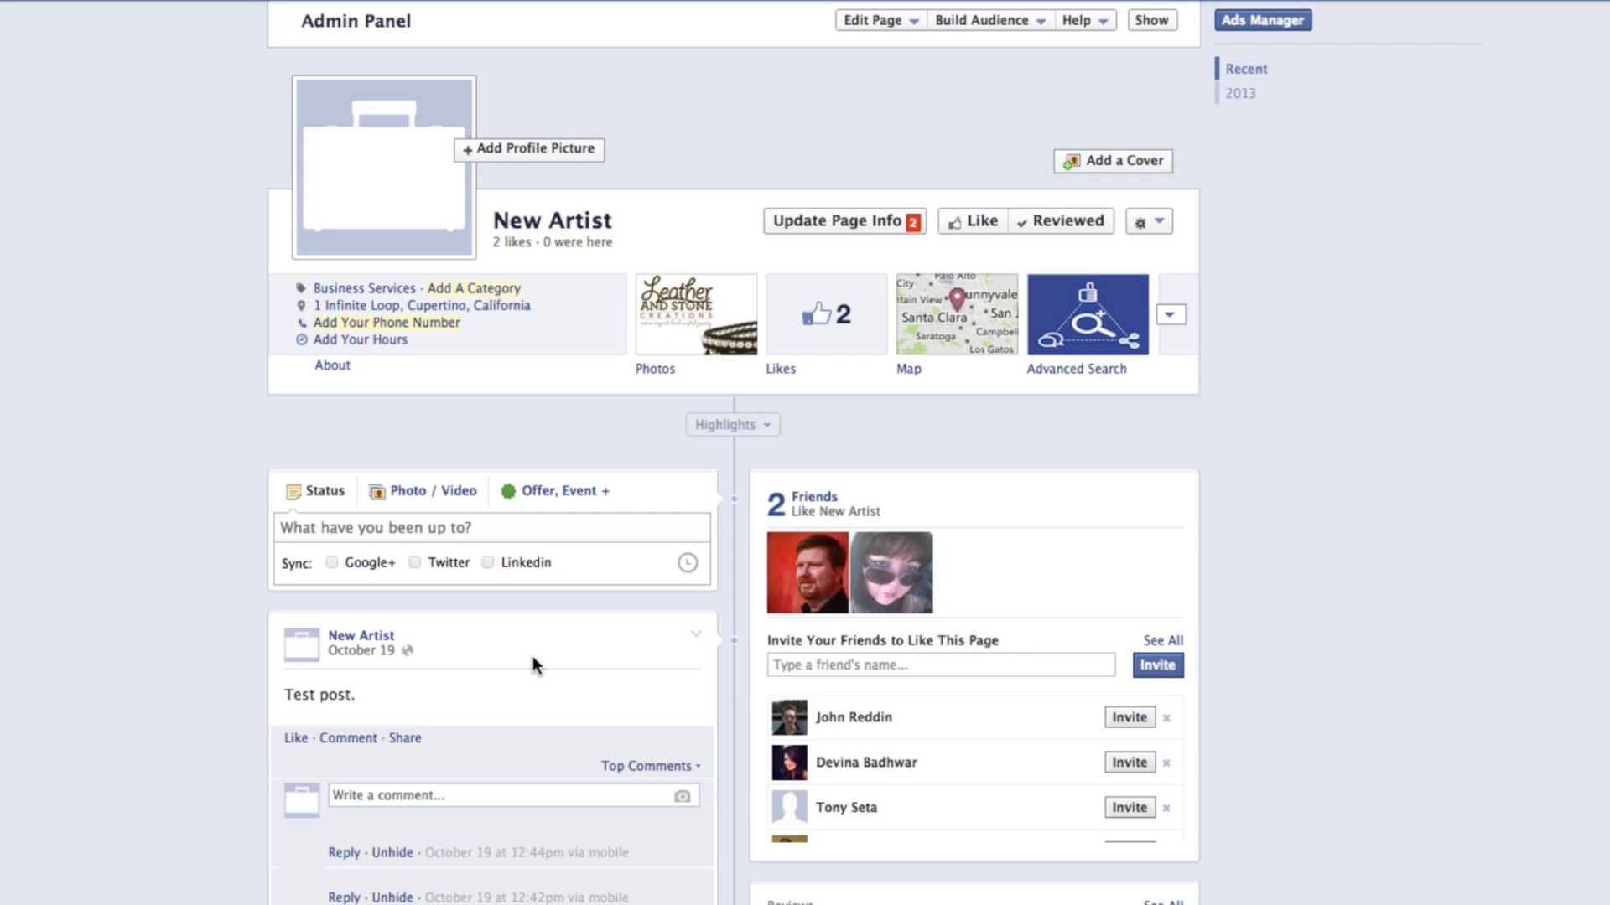